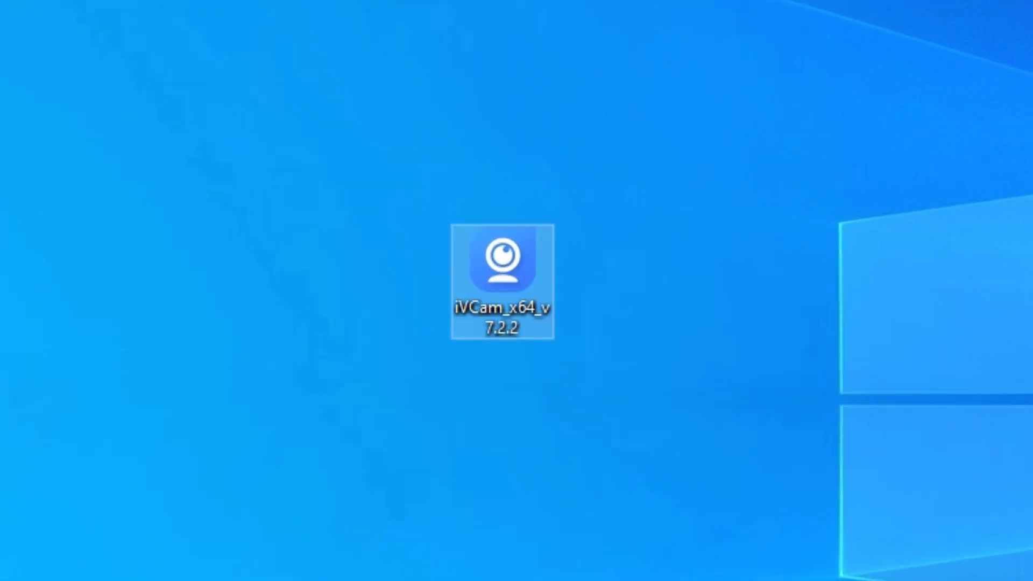
Step: Start the iVCam 7.2 installer in English and accept the license agreement
double_click(502, 257)
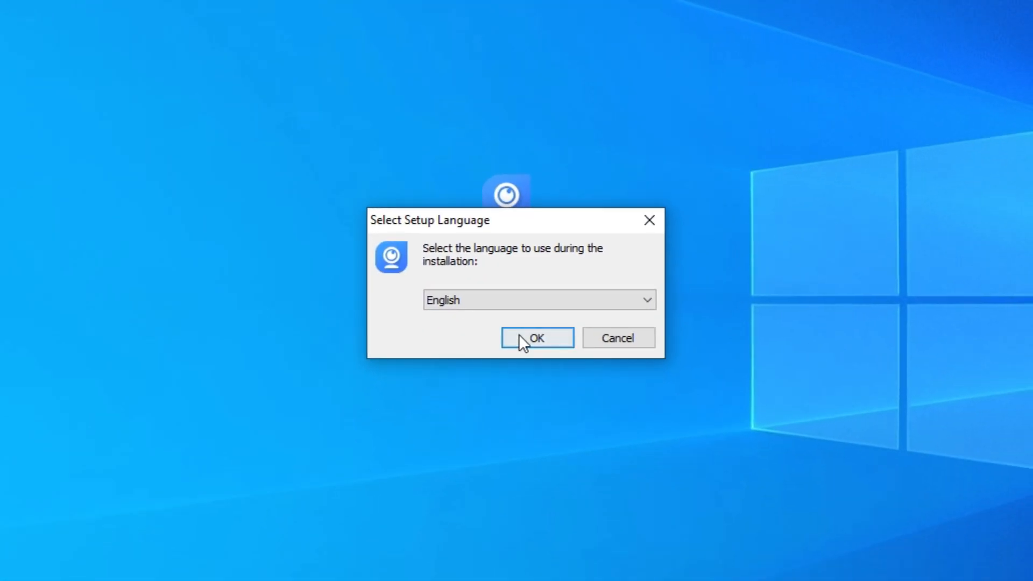
click(536, 337)
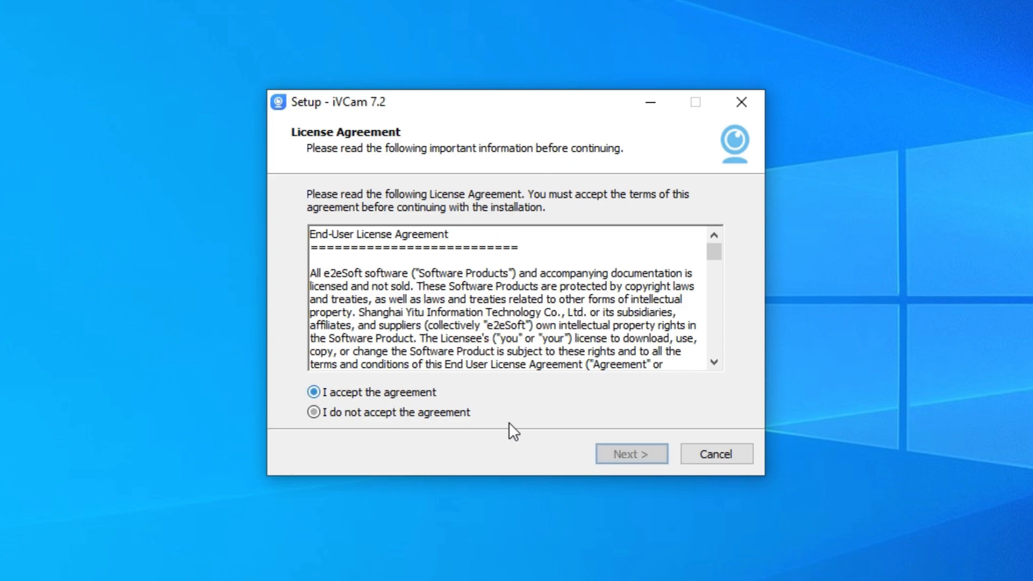
click(630, 453)
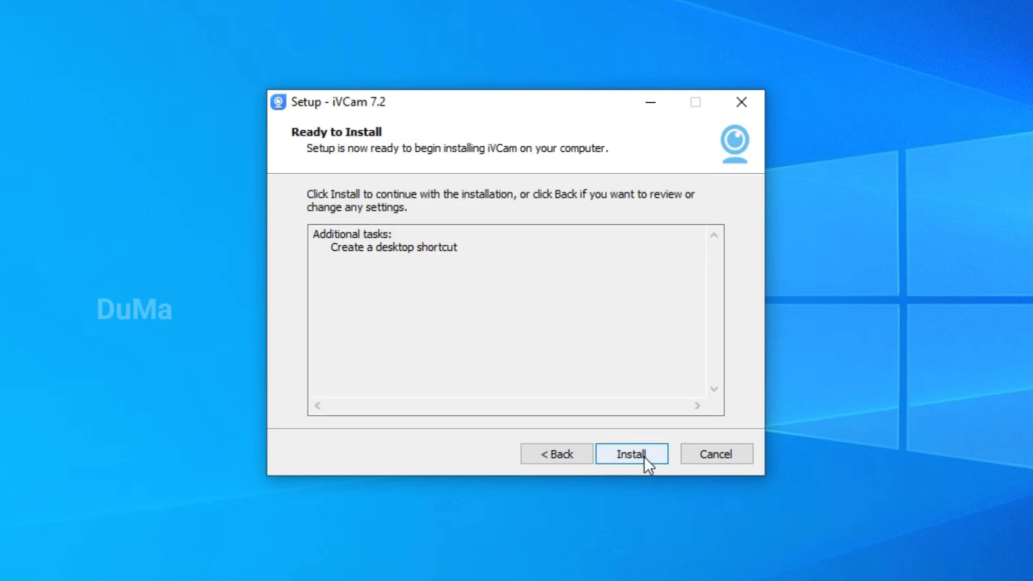
Step: Install iVCam, finish with Run iVCam.exe checked, and allow it through the Windows firewall
click(631, 454)
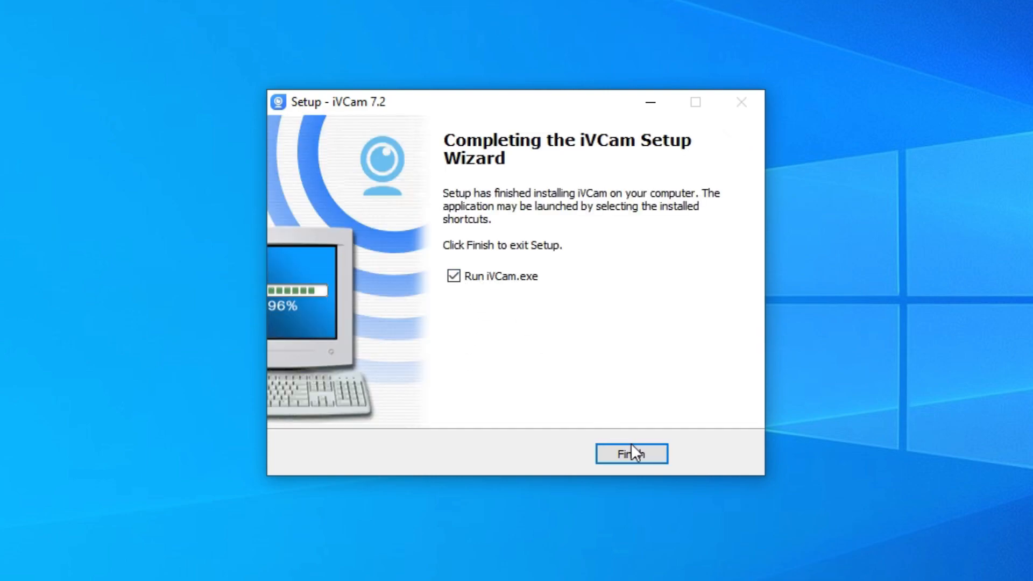
click(630, 453)
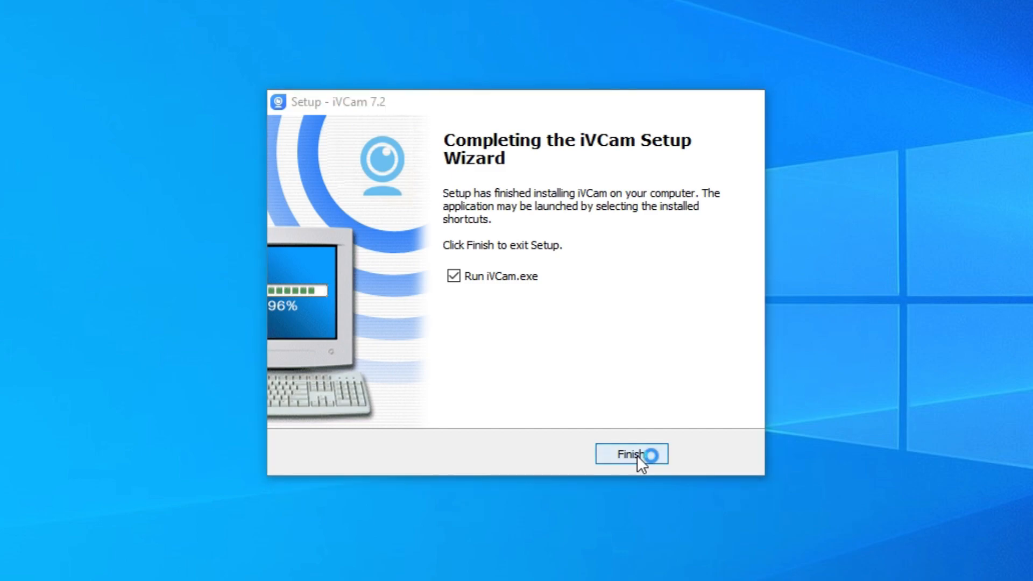
click(632, 454)
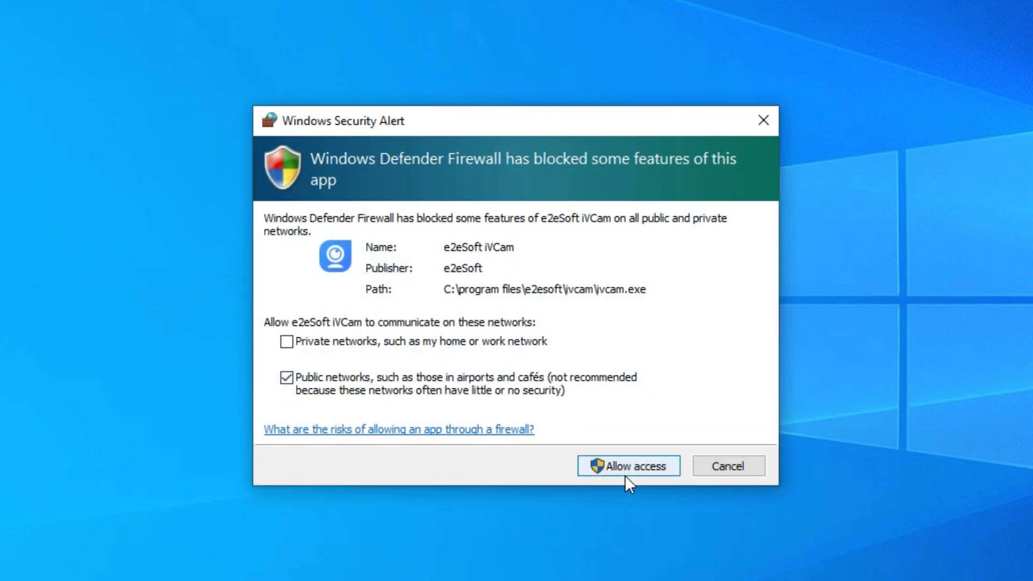
click(627, 465)
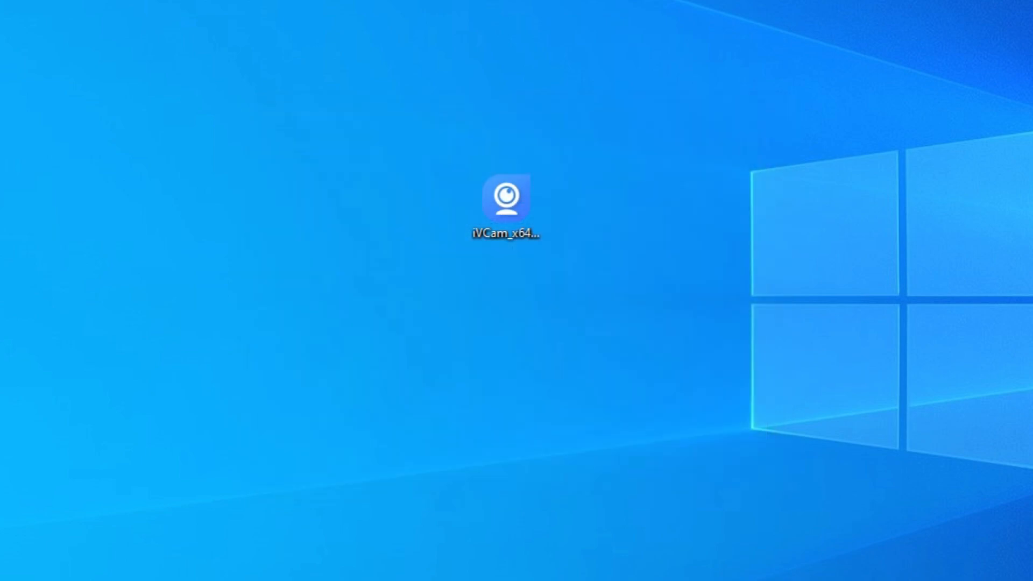
Step: Launch iVCam from the desktop shortcut and dismiss the iTunes USB notice
double_click(507, 198)
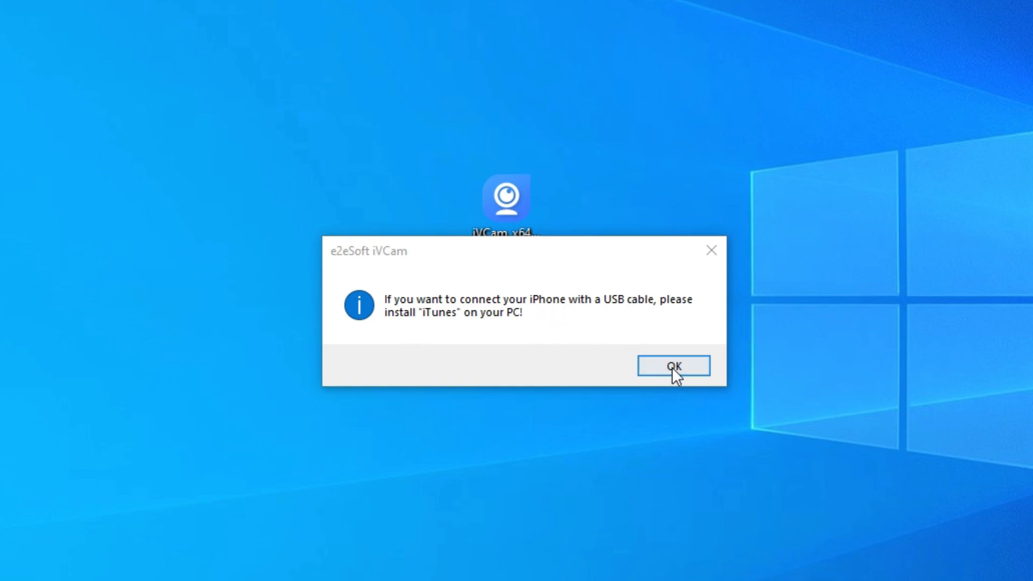
click(673, 366)
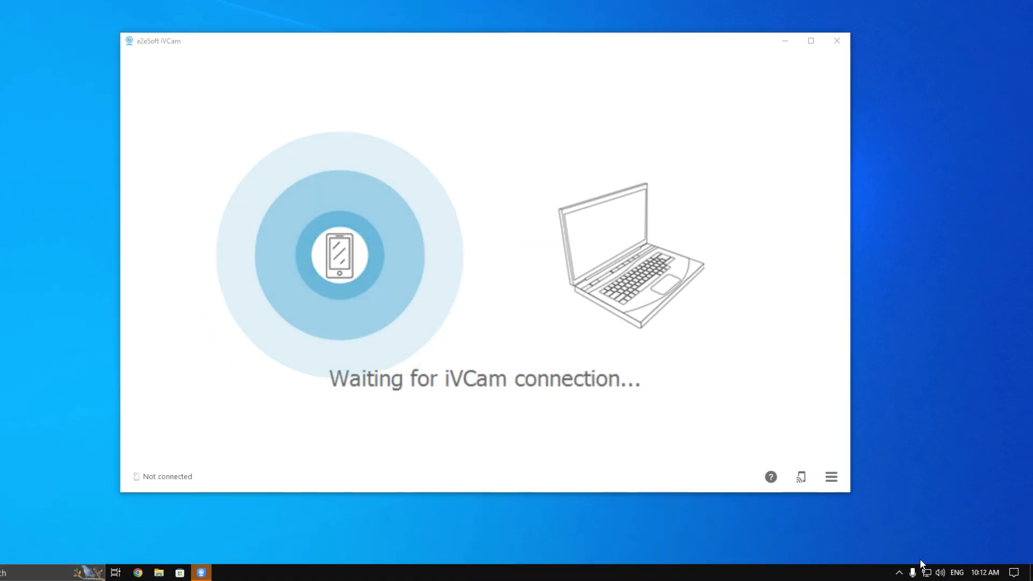
Step: Confirm from the taskbar network list that the PC is connected to Hutch 4G
click(902, 571)
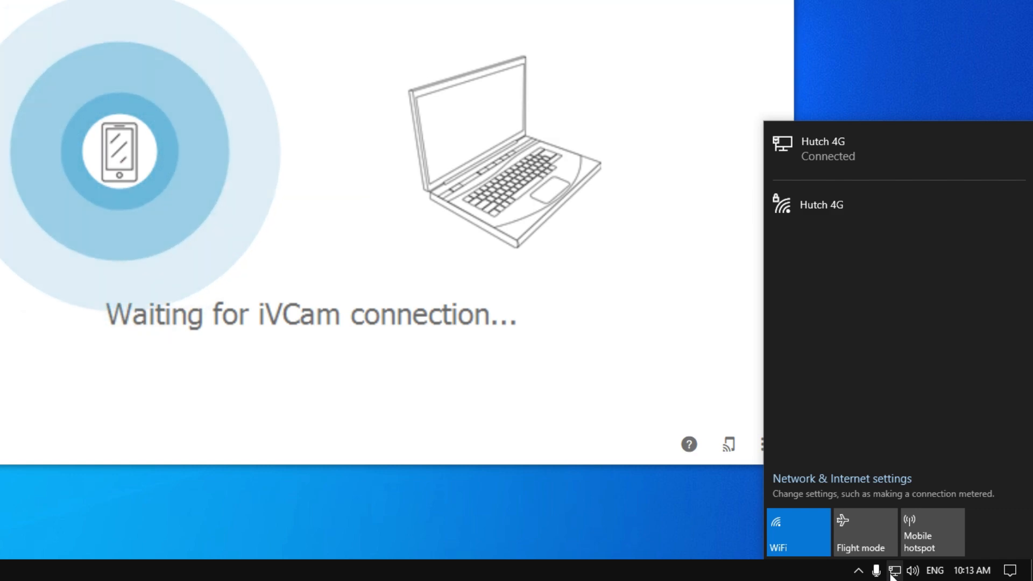
mouse_move(881, 165)
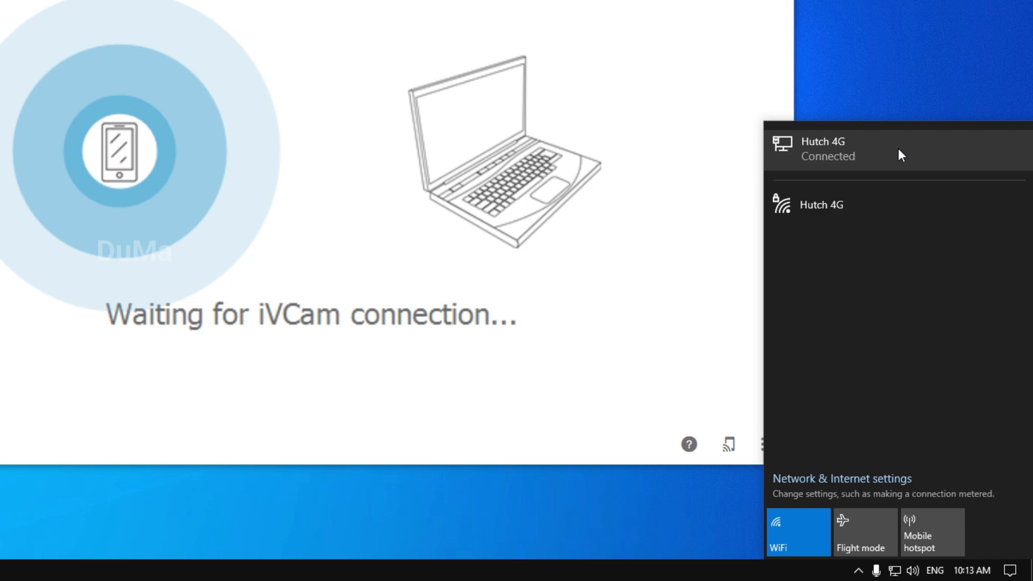
click(329, 219)
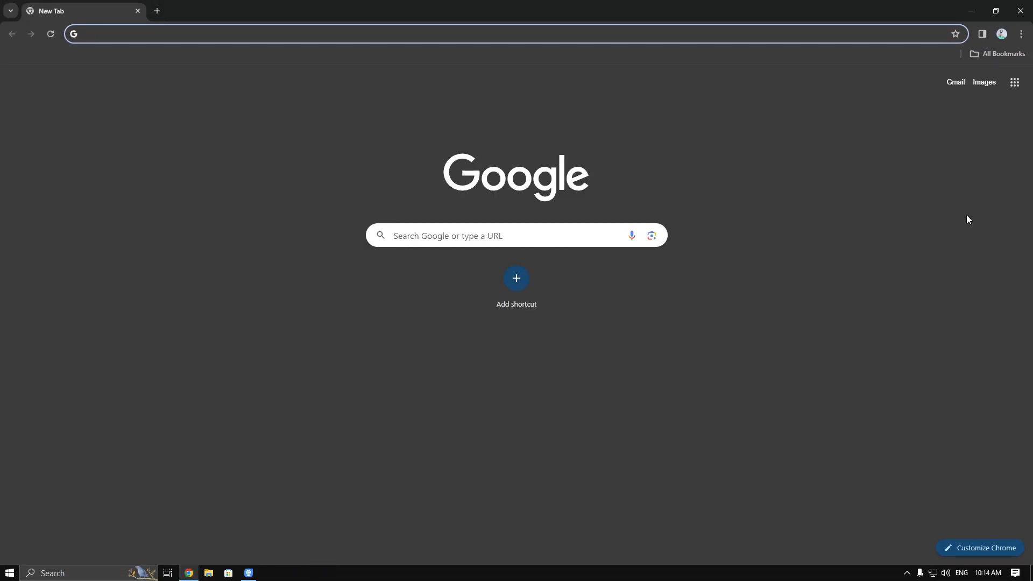
Step: Reach Chrome's camera settings by searching 'camera' in Settings to choose e2eSoft iVCam
click(1021, 34)
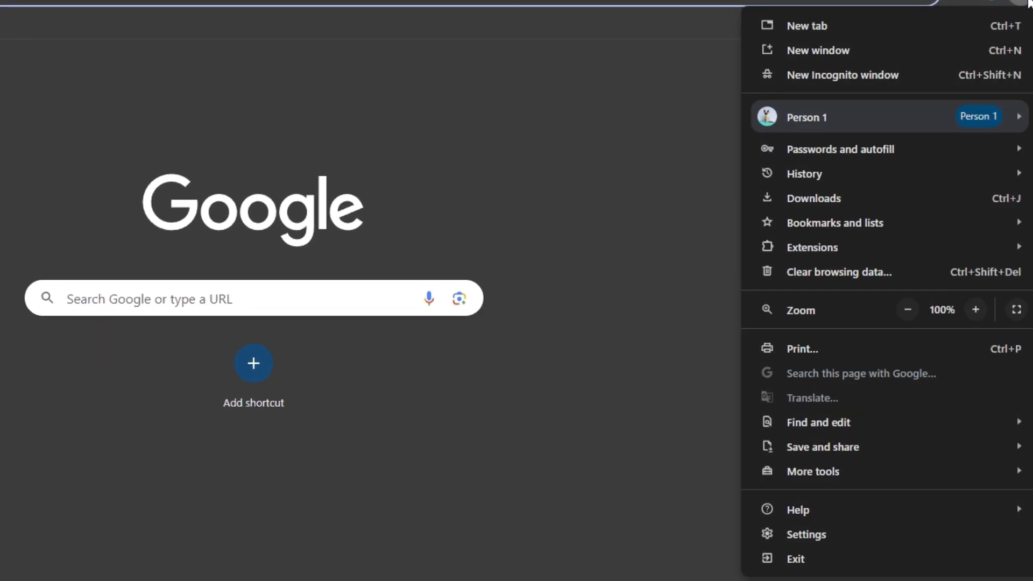
click(807, 534)
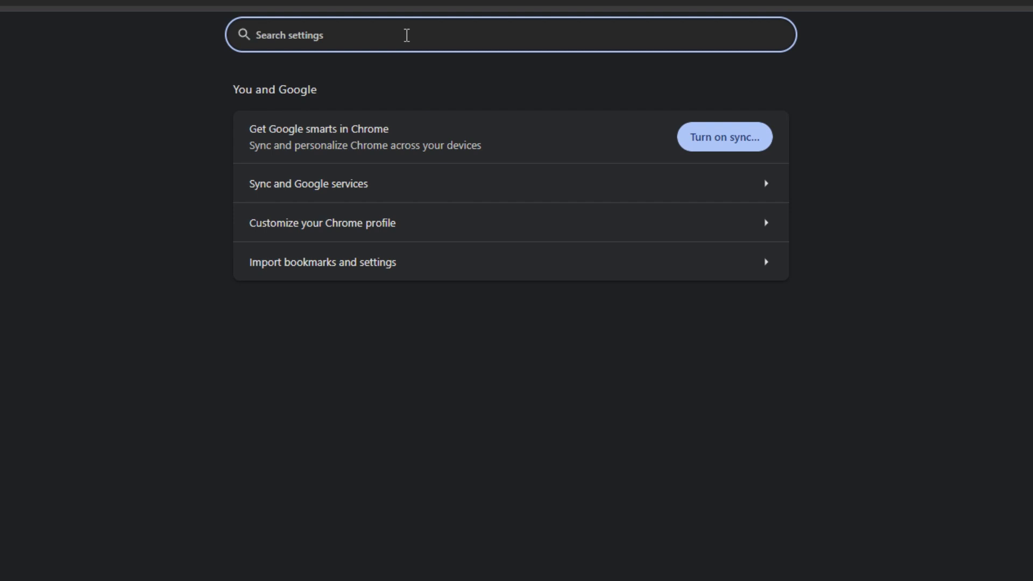
text(camera)
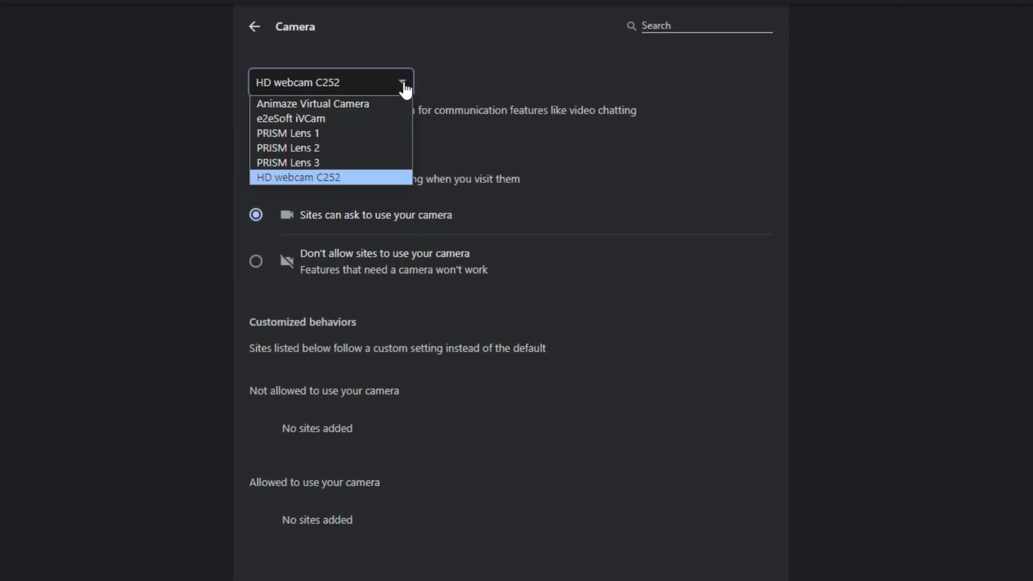
mouse_move(301, 118)
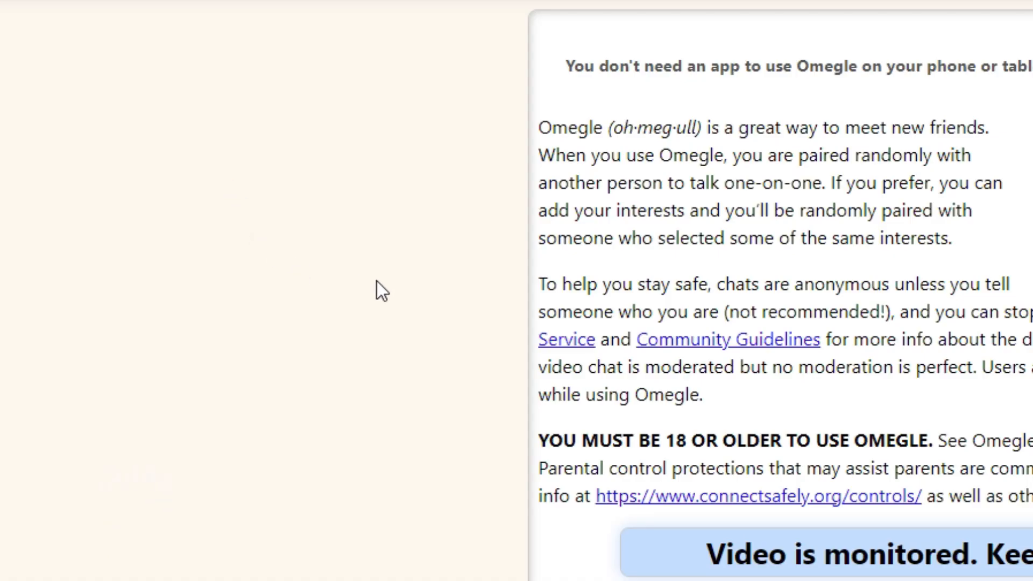
Step: Start an Omegle video chat and allow omegle.com to use the camera and microphone
scroll(down, 3)
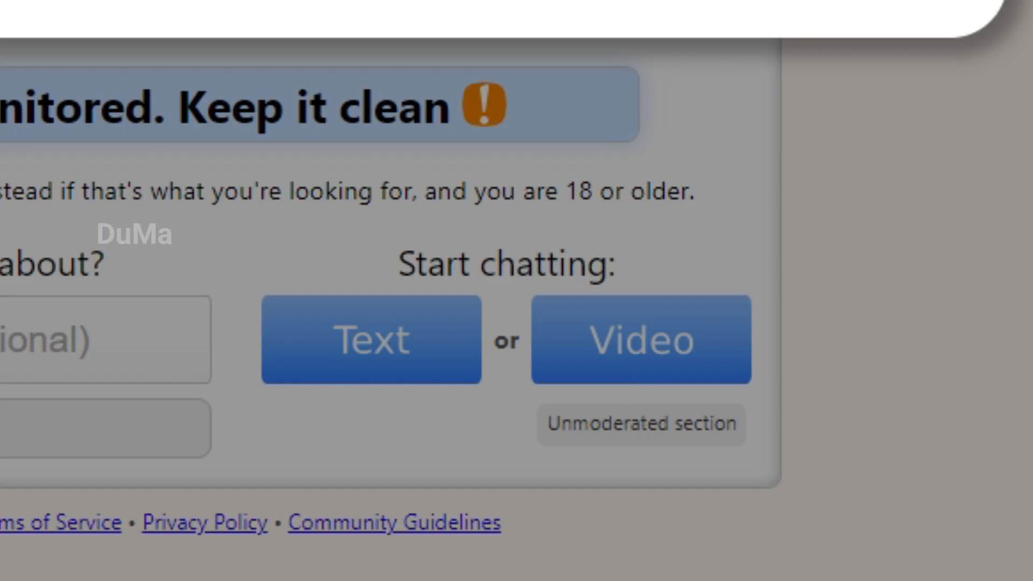
click(640, 339)
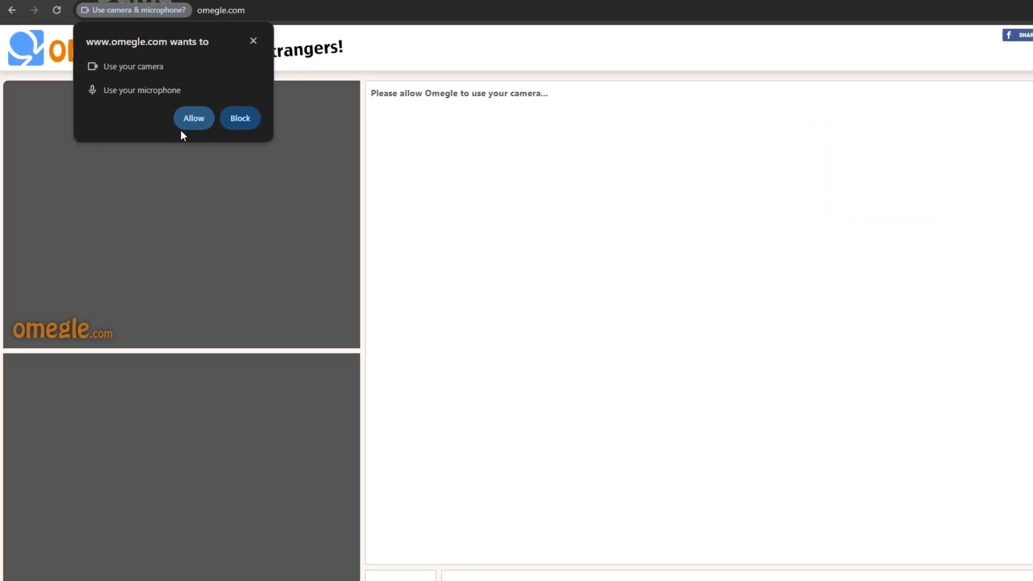
click(192, 119)
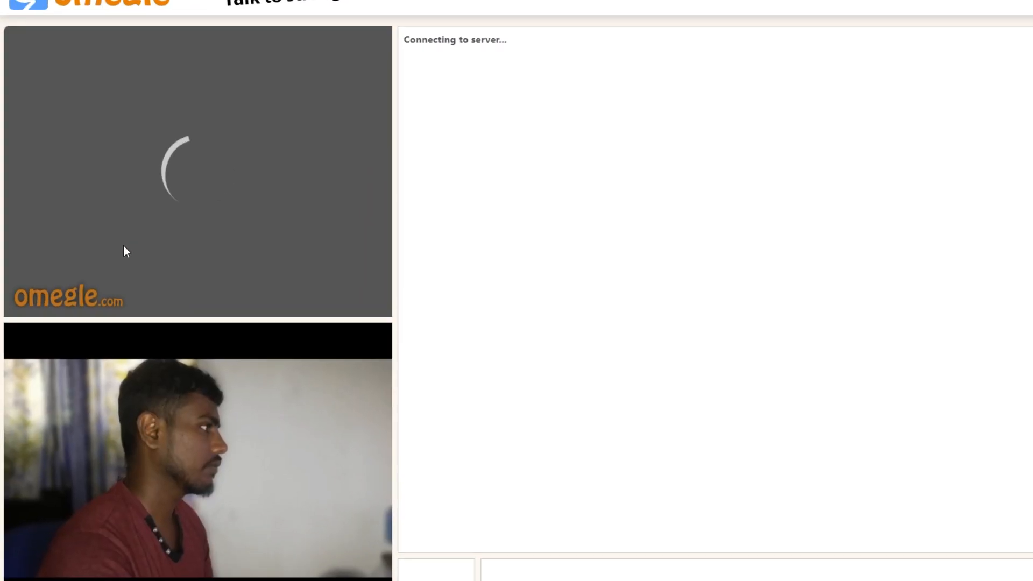